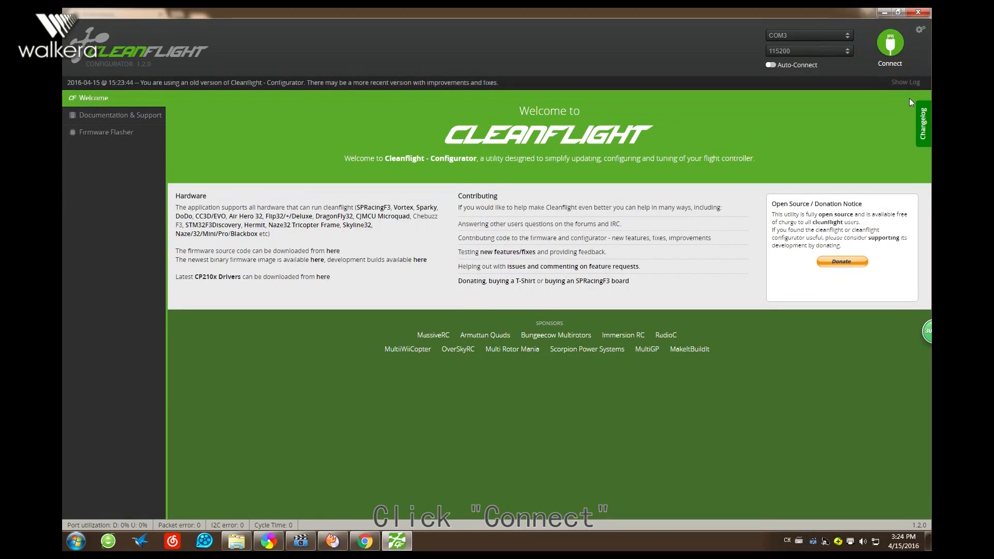
Step: Connect and disconnect the board, then start loading a local firmware file in the Firmware Flasher
{"action": "left_click", "coordinate": [888, 44]}
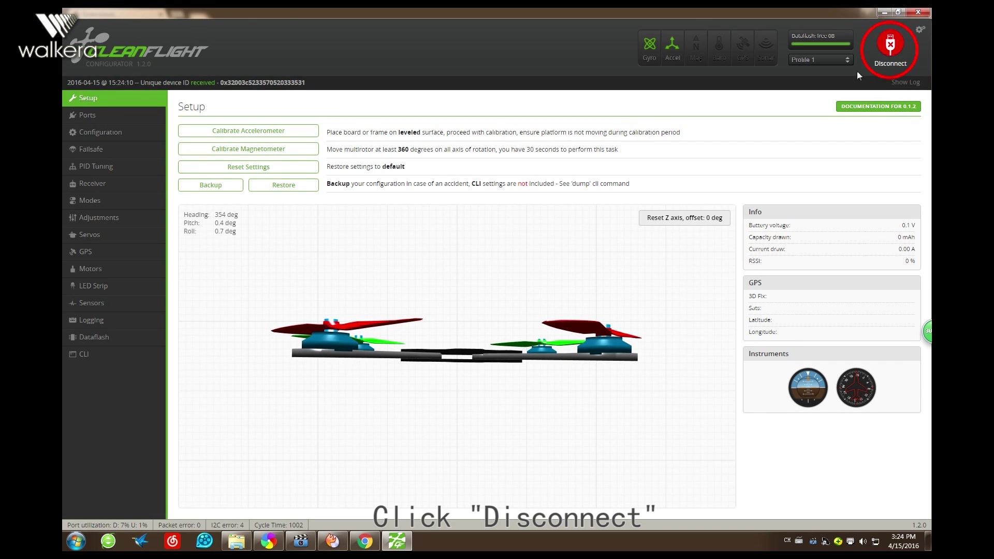
{"action": "left_click", "coordinate": [888, 50]}
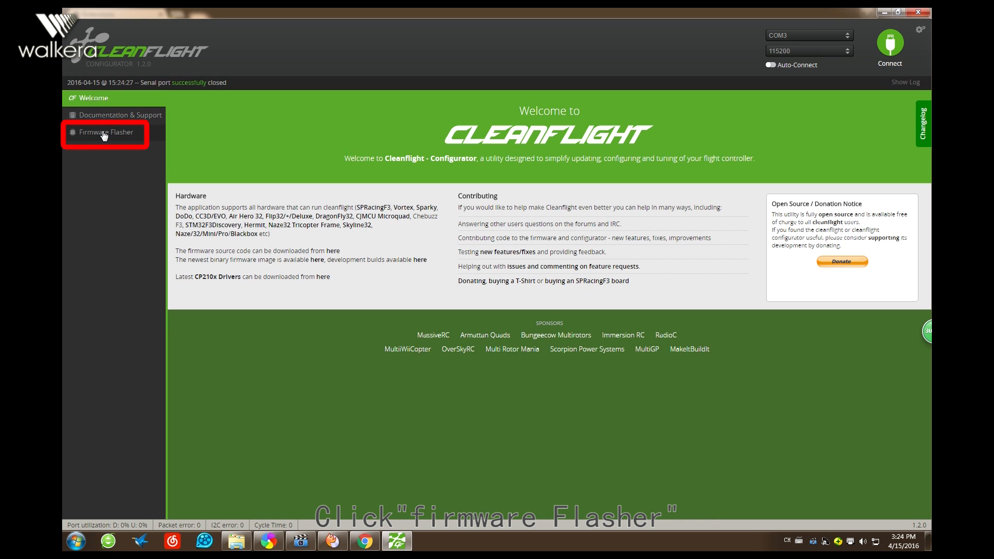
{"action": "left_click", "coordinate": [106, 132]}
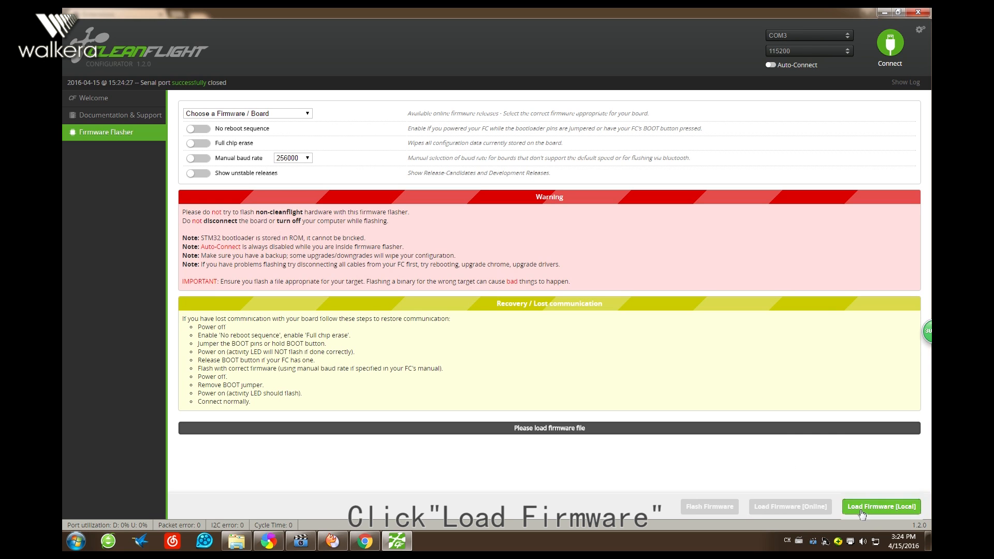
{"action": "left_click", "coordinate": [880, 507]}
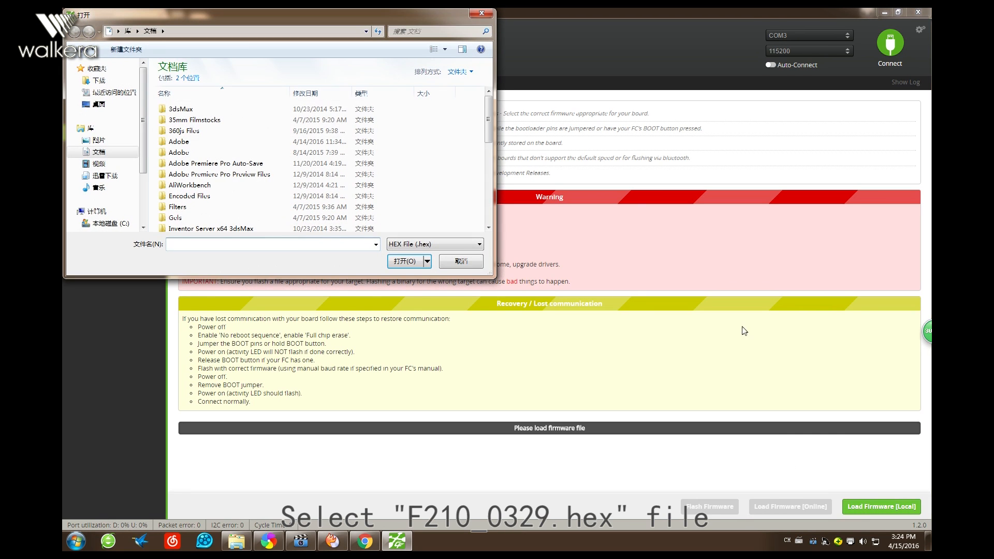
Step: Browse into the F210 Firmware update folder and load F210_0329.hex (113096 bytes)
{"action": "scroll", "scroll_direction": "down", "scroll_amount": 3}
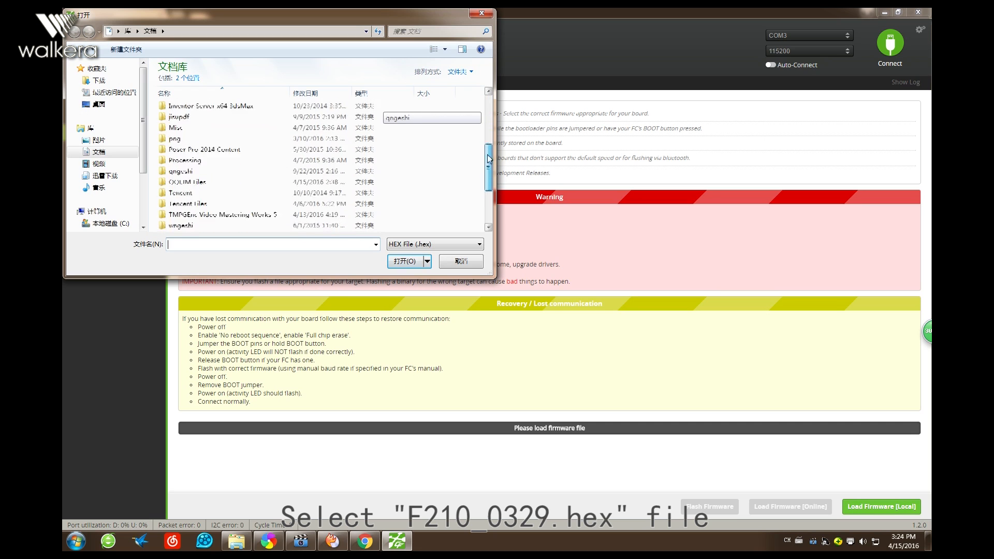
{"action": "left_click", "coordinate": [99, 104]}
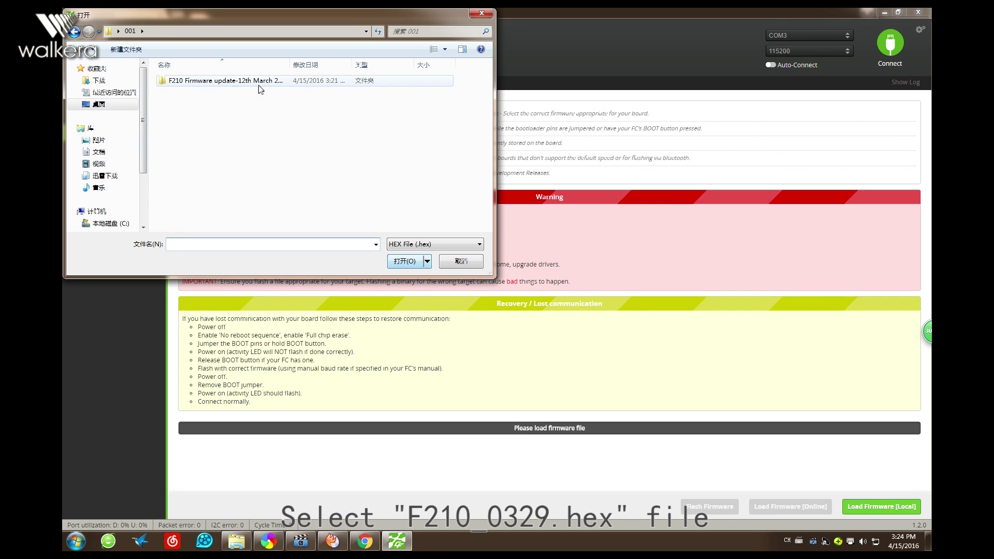
{"action": "double_click", "coordinate": [222, 81]}
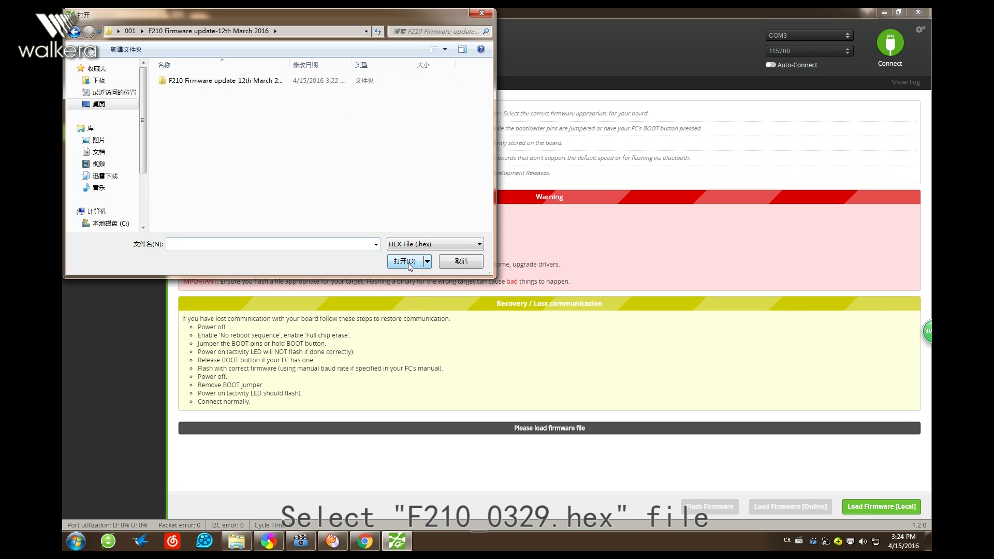
{"action": "left_click", "coordinate": [221, 81]}
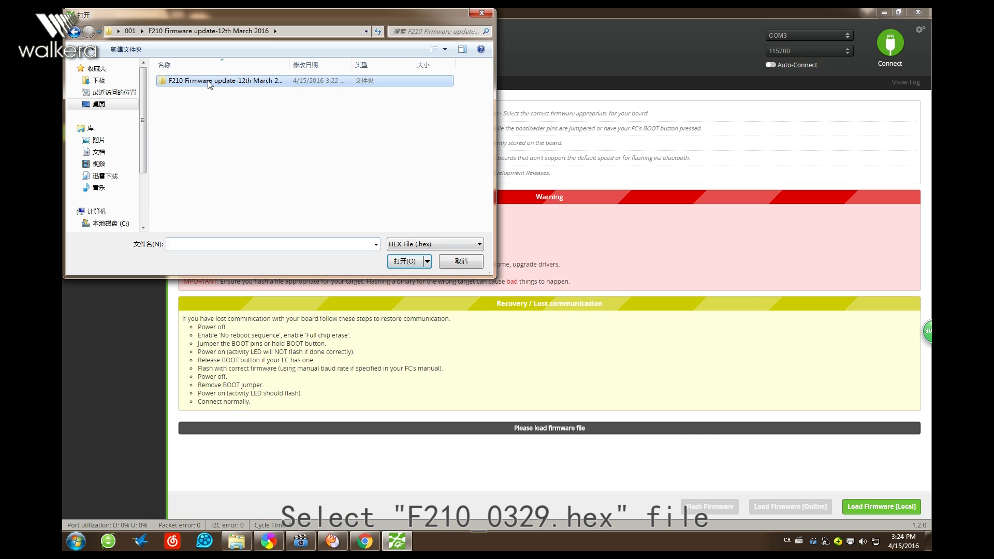
{"action": "double_click", "coordinate": [222, 81]}
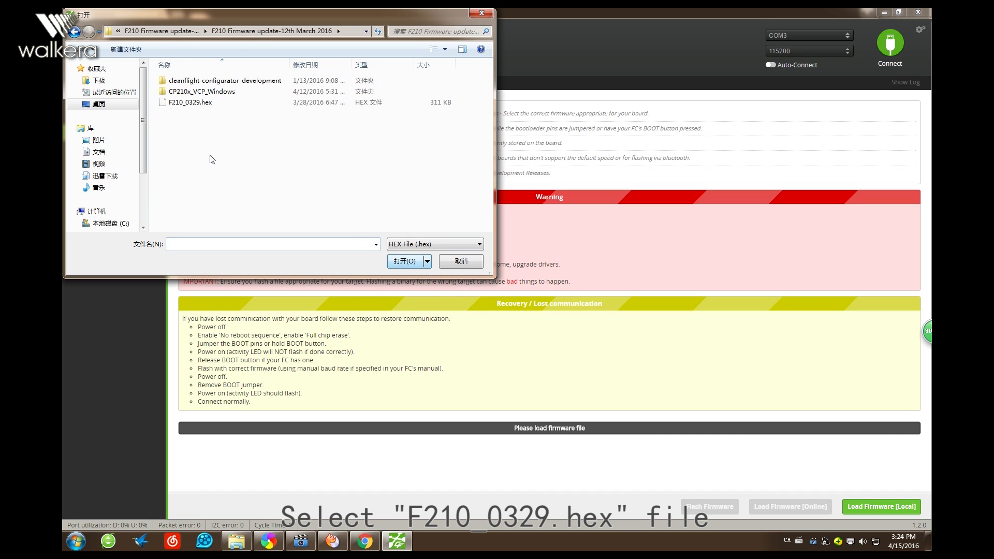
{"action": "left_click", "coordinate": [191, 102]}
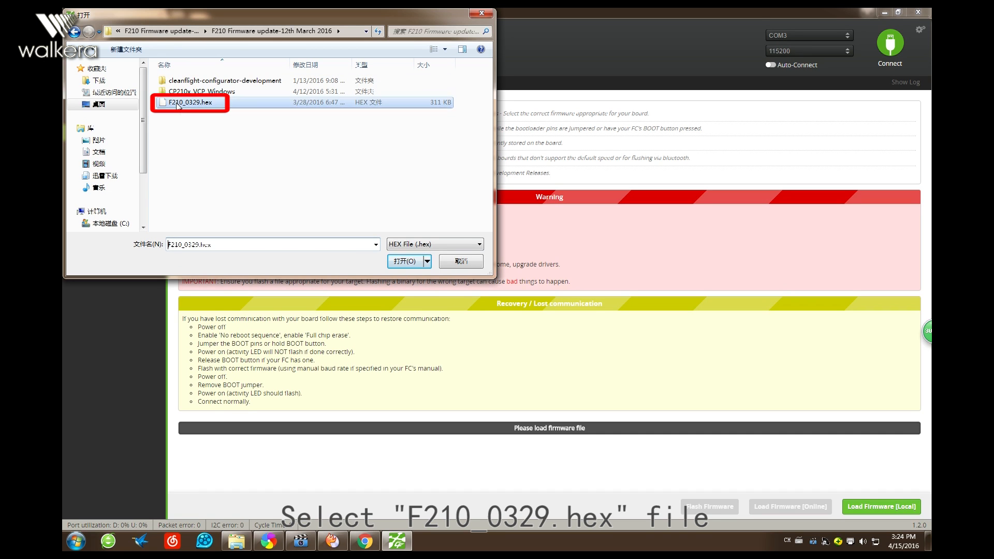
{"action": "left_click", "coordinate": [405, 261]}
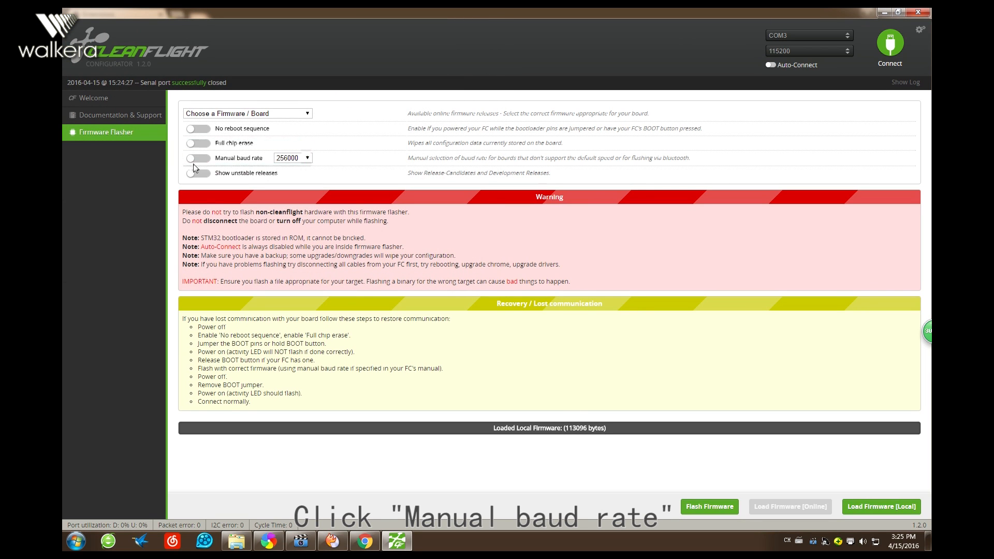
Step: Flash the firmware at manual baud rate 256000 until programming reports successful
{"action": "left_click", "coordinate": [197, 158]}
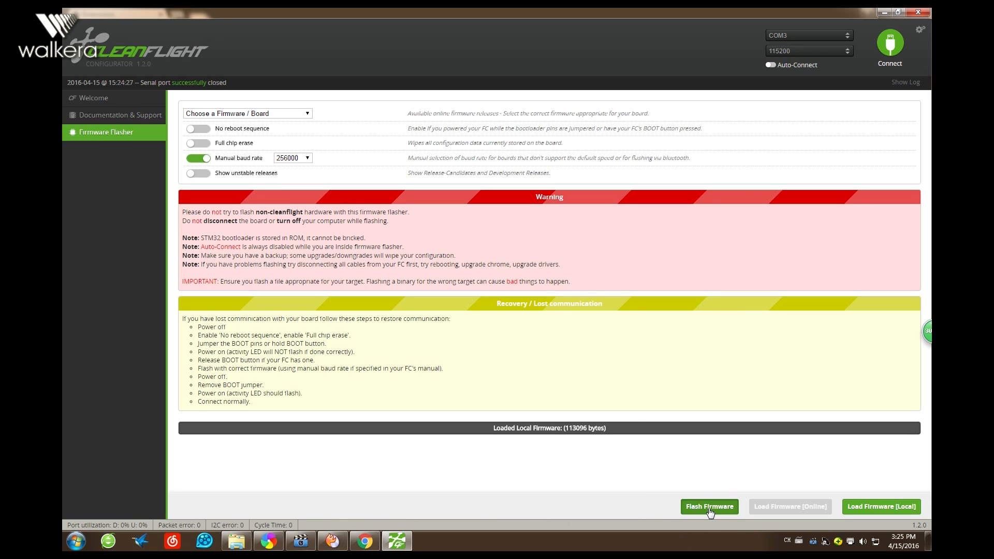
{"action": "left_click", "coordinate": [708, 506]}
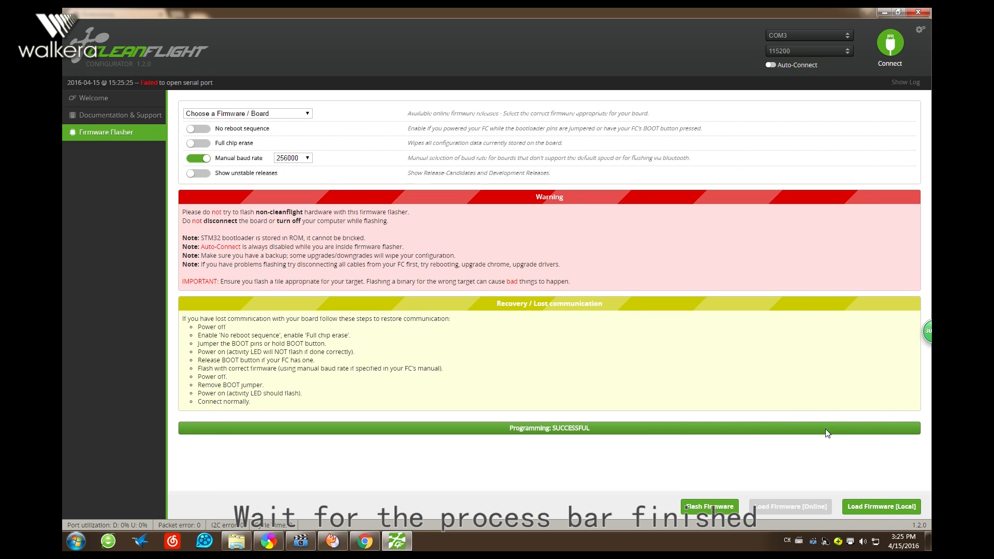
{"action": "mouse_move", "coordinate": [889, 47]}
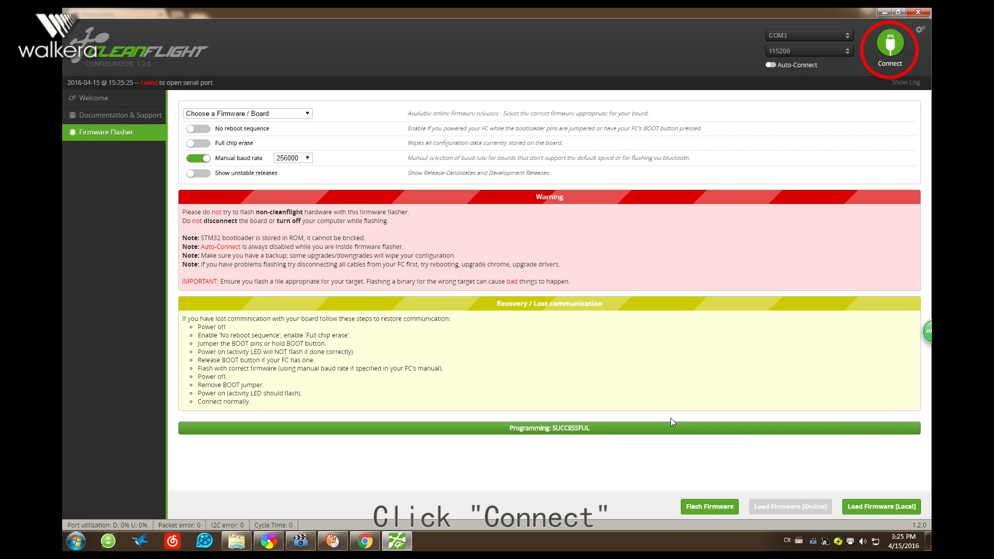
{"action": "mouse_move", "coordinate": [566, 452]}
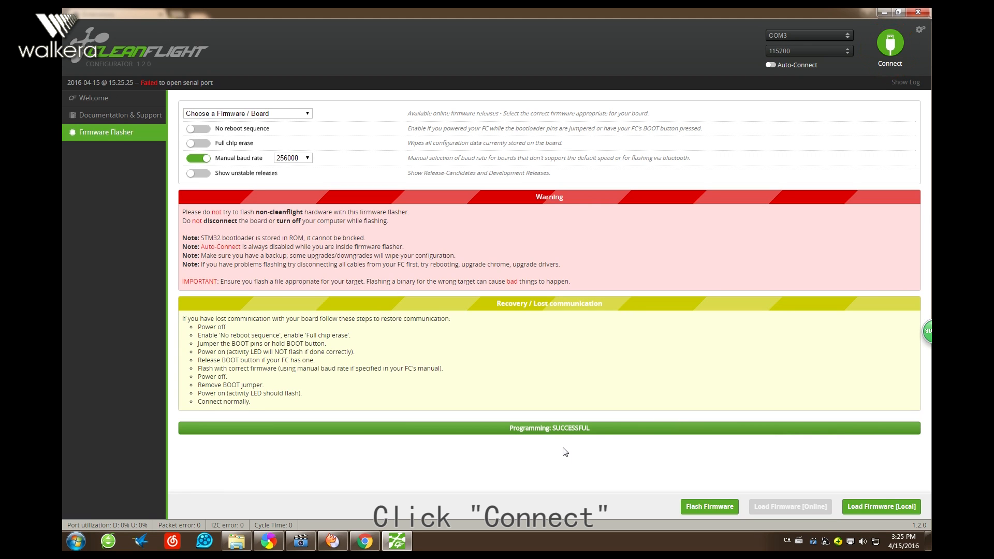
Step: Reconnect to the flashed board and reset its settings to defaults
{"action": "left_click", "coordinate": [890, 44]}
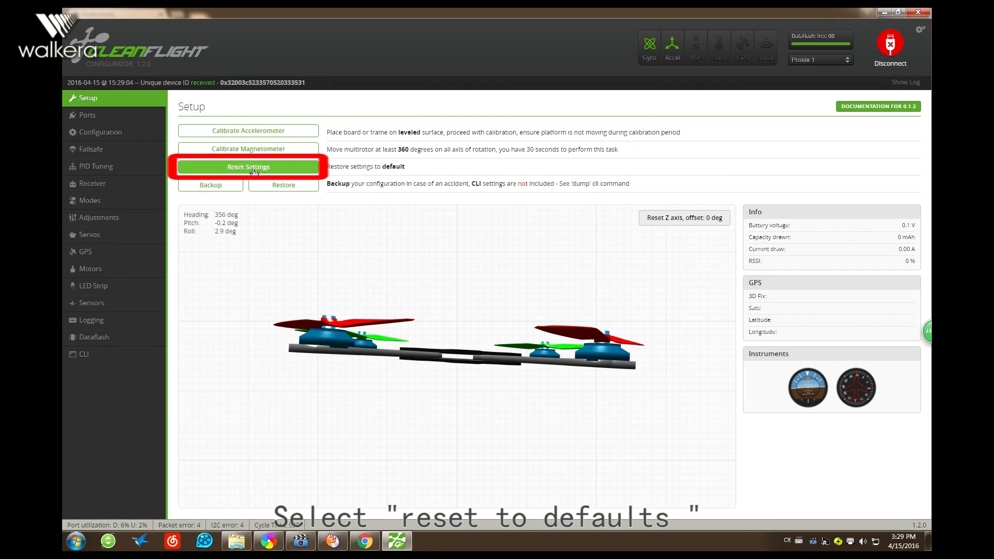
{"action": "left_click", "coordinate": [248, 167]}
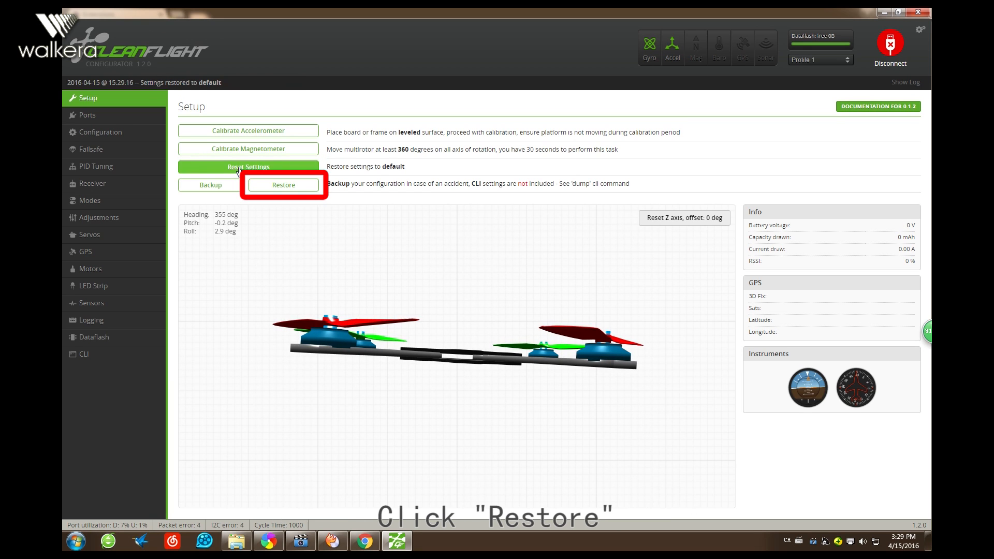
Step: Restore the config_v1.3 backup file onto the board, applying its migrations
{"action": "left_click", "coordinate": [283, 185]}
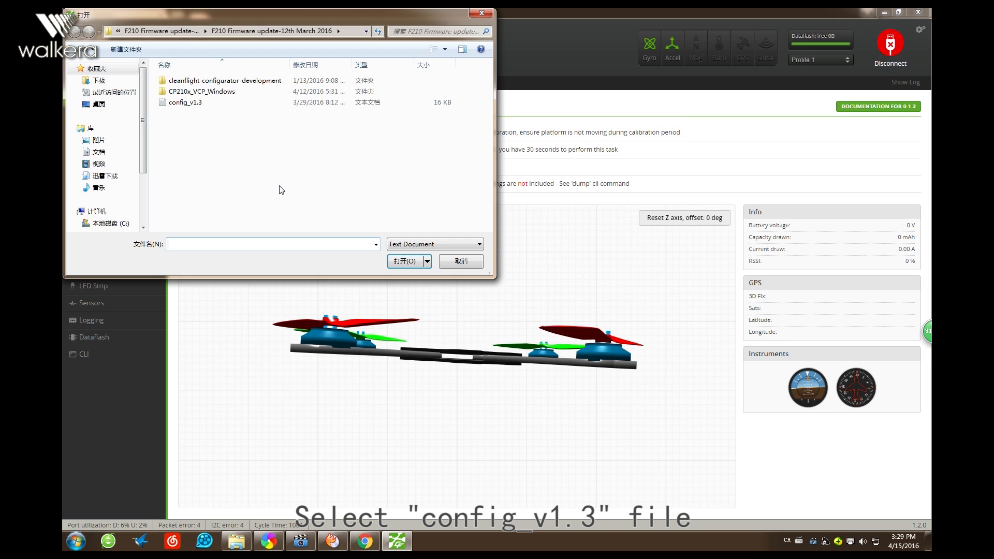
{"action": "left_click", "coordinate": [185, 102]}
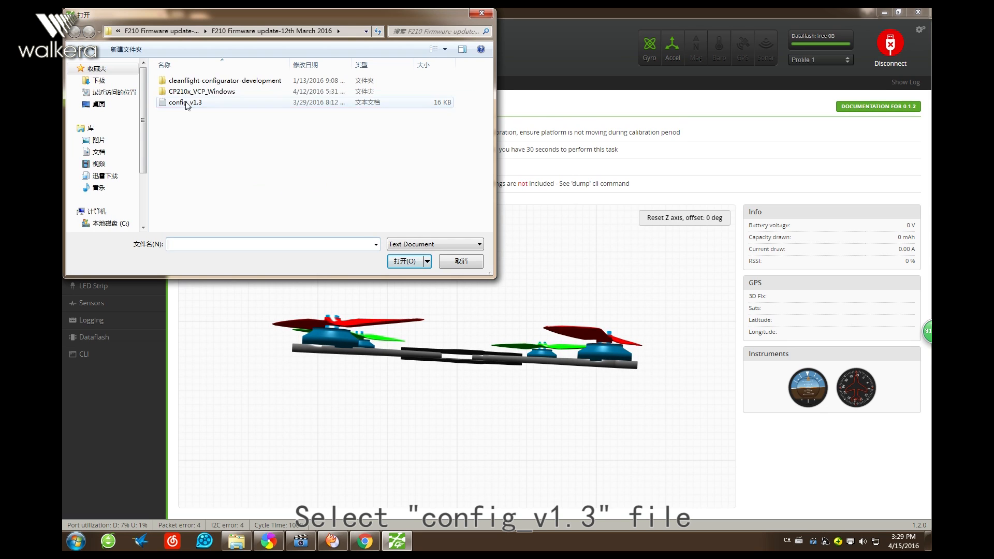
{"action": "left_click", "coordinate": [185, 103]}
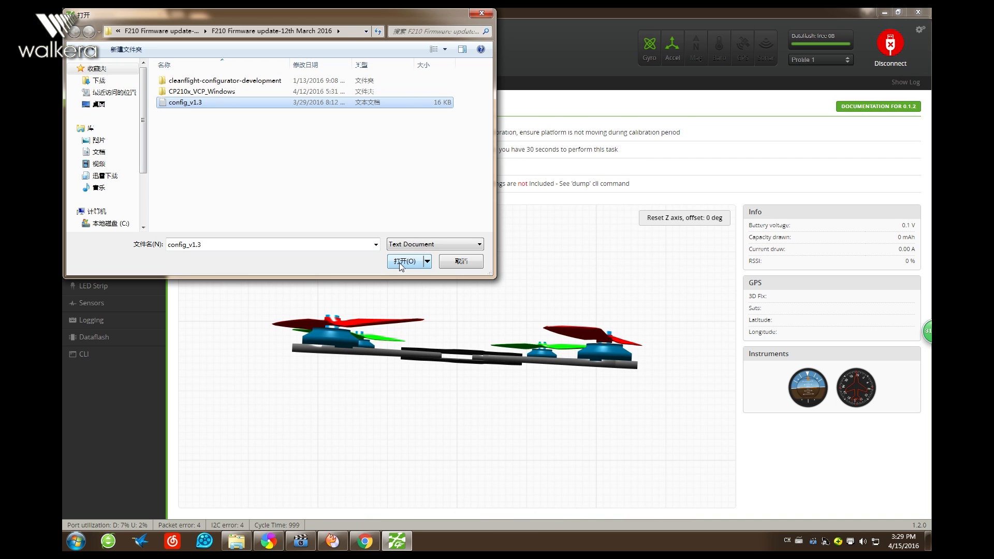
{"action": "left_click", "coordinate": [405, 261]}
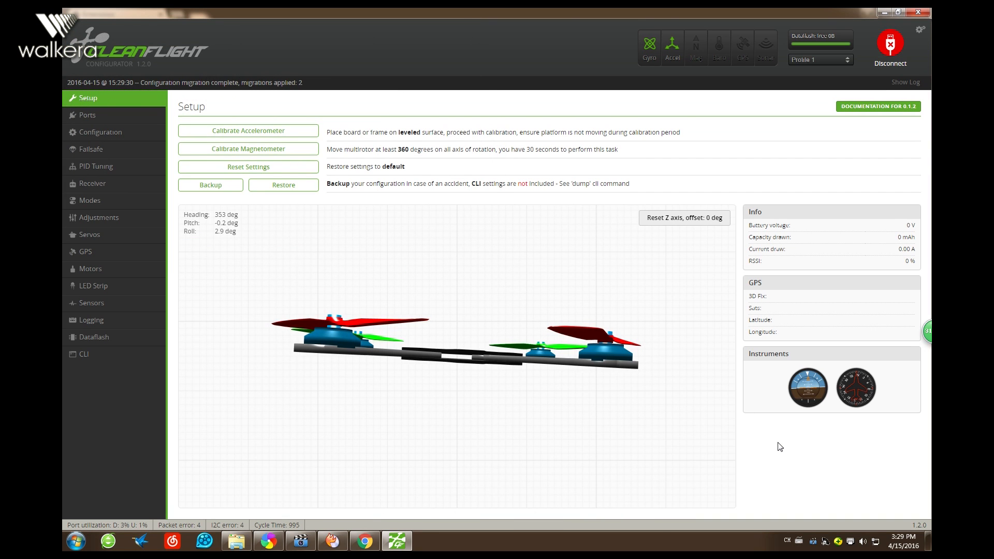
{"action": "left_click", "coordinate": [248, 131]}
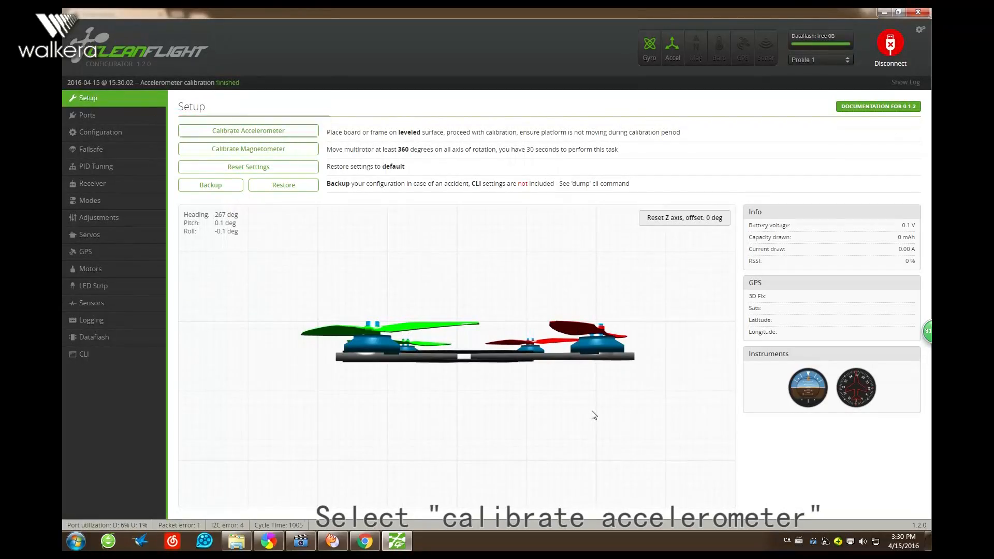
Step: Run accelerometer calibration with the frame level until it finishes
{"action": "left_click", "coordinate": [247, 130]}
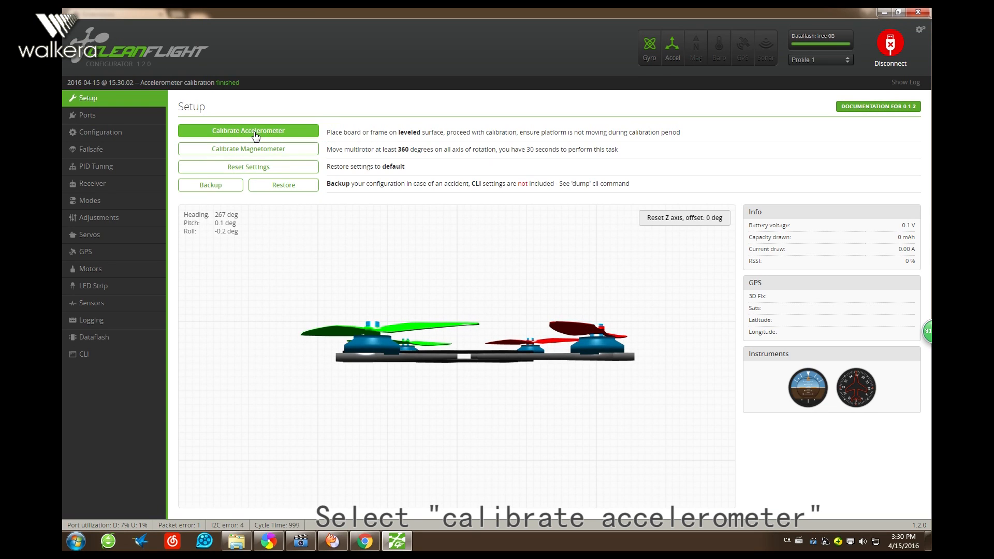
{"action": "left_click", "coordinate": [247, 130]}
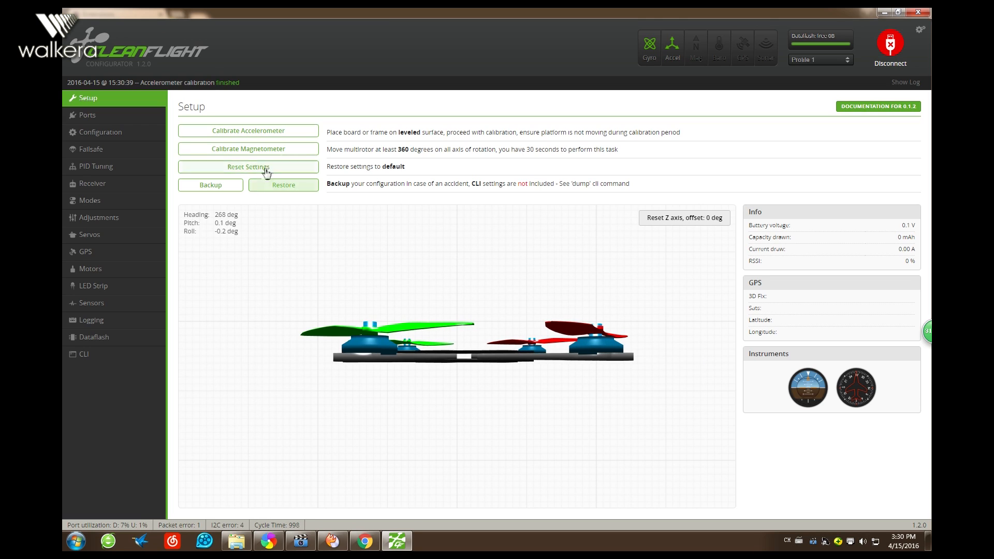
Step: Enable failsafe on RX signal loss, save and reboot the board
{"action": "left_click", "coordinate": [91, 149]}
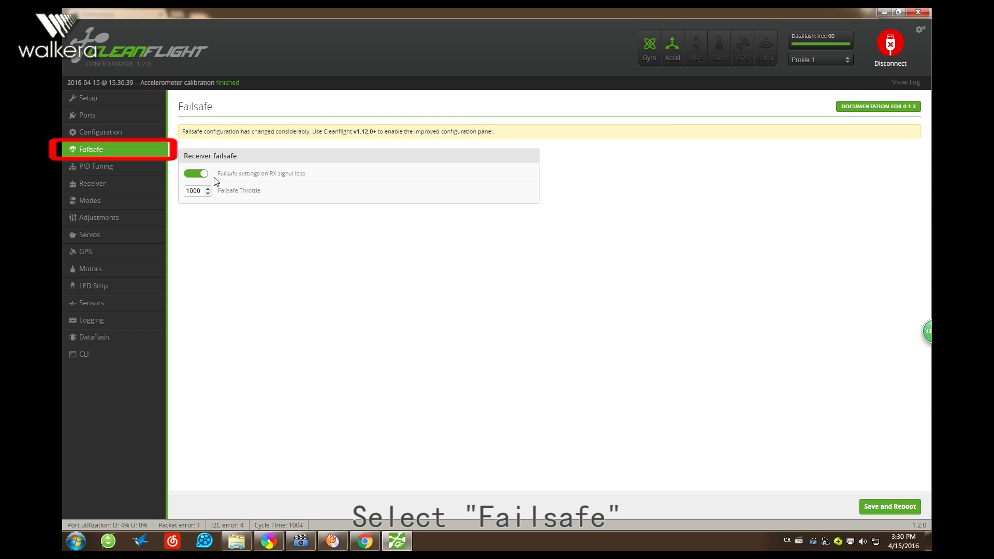
{"action": "mouse_move", "coordinate": [243, 180]}
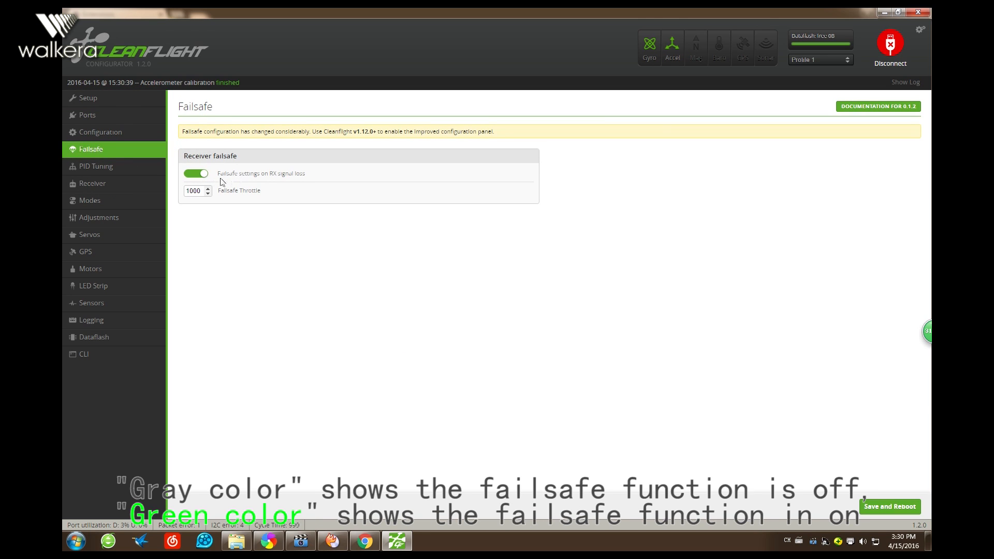
{"action": "left_click", "coordinate": [196, 173]}
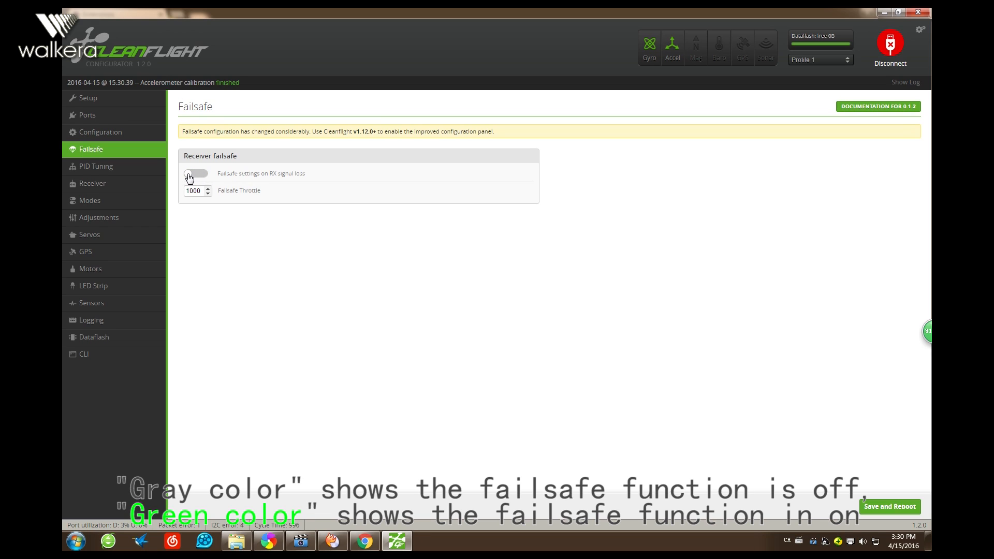
{"action": "left_click", "coordinate": [197, 174]}
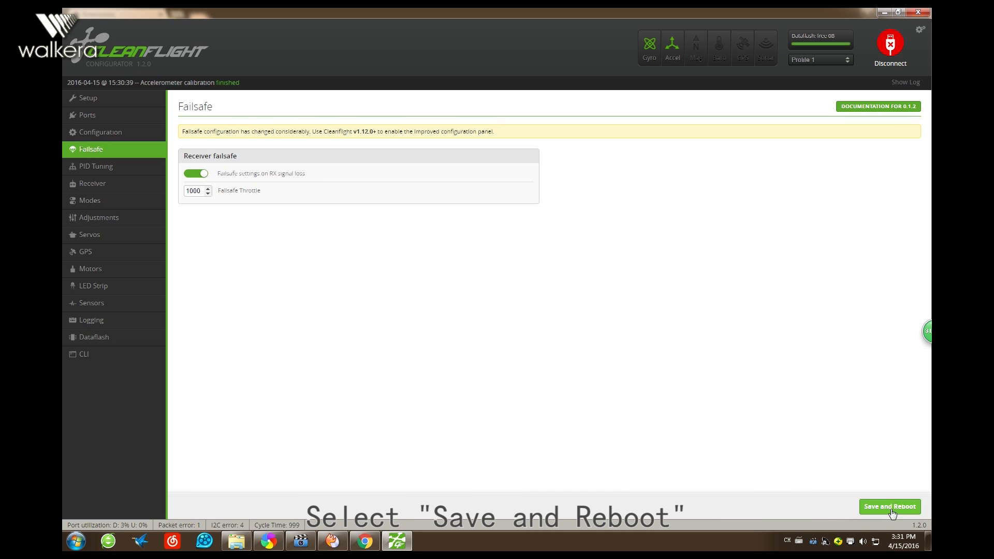
{"action": "left_click", "coordinate": [890, 507]}
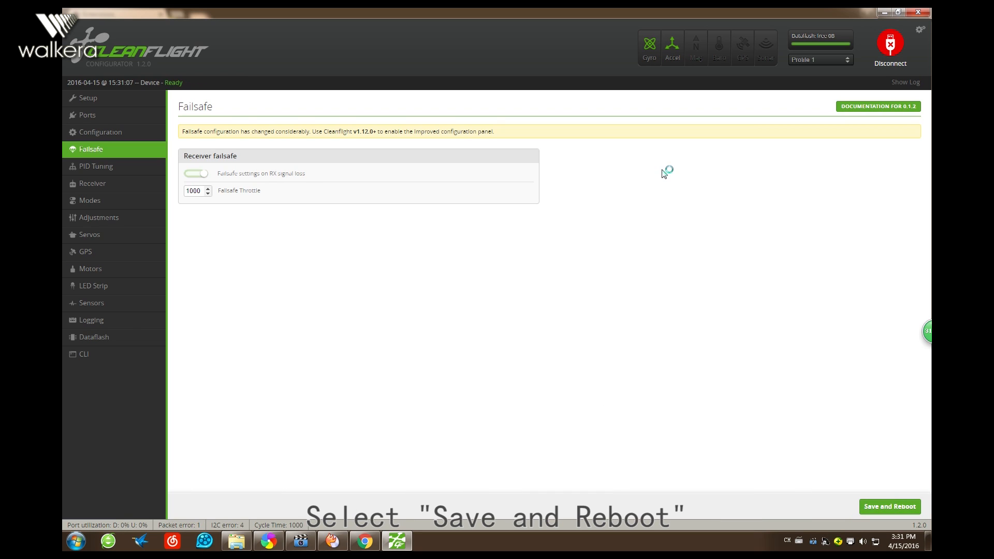
{"action": "left_click", "coordinate": [196, 173]}
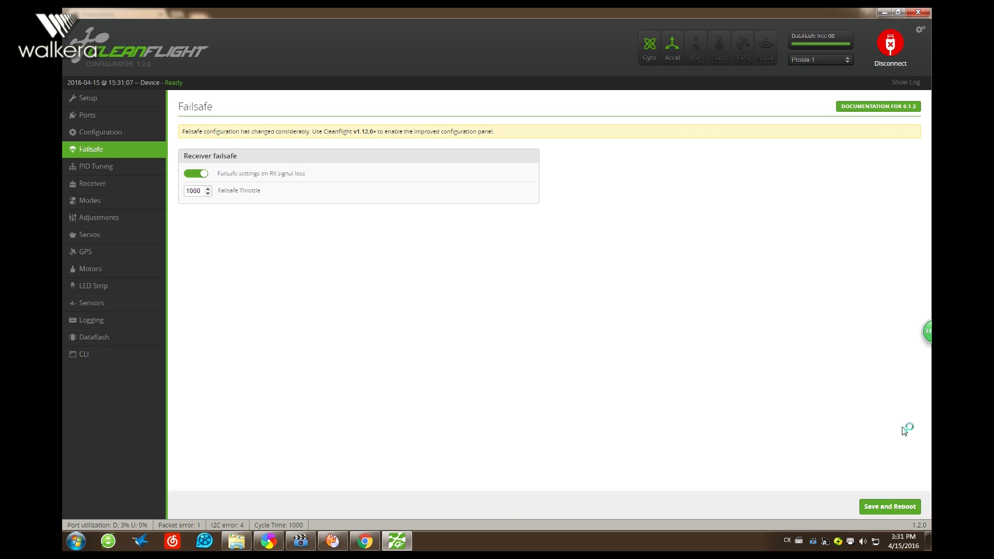